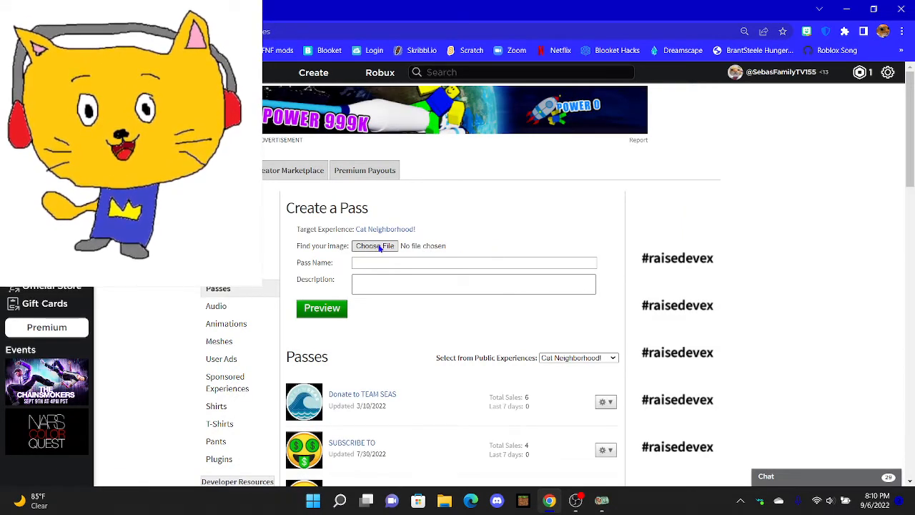
Choose a thumbnail image and submit the 'Dont press the button Thumbnail 3' pass, retrying after rejection.
{"action": "left_click", "coordinate": [375, 246]}
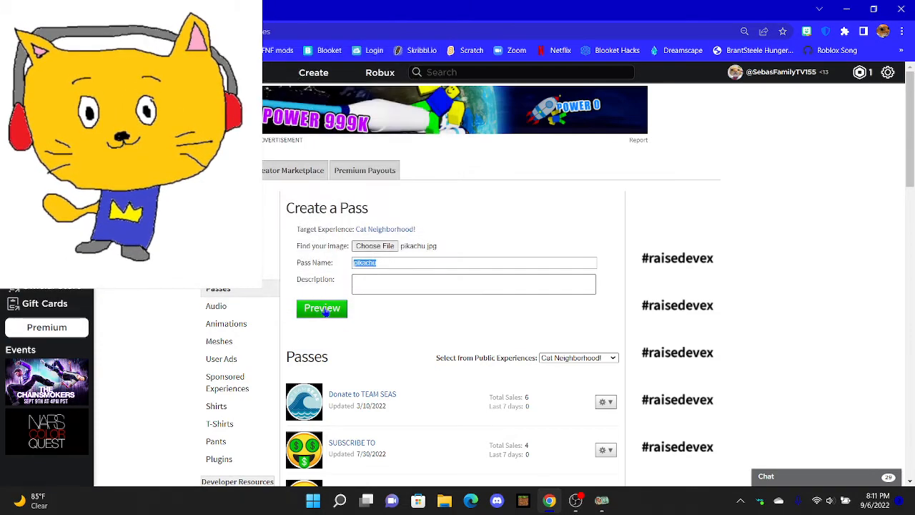
{"action": "left_click", "coordinate": [323, 309]}
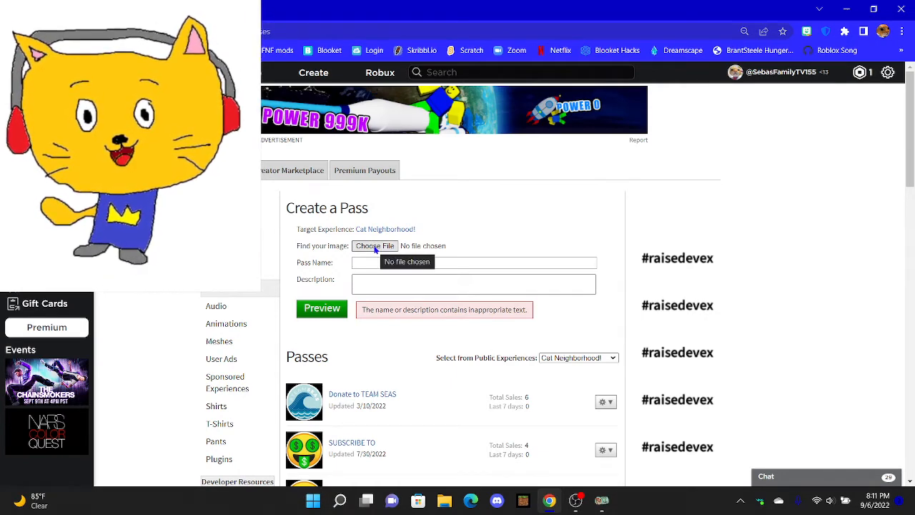
{"action": "left_click", "coordinate": [376, 245]}
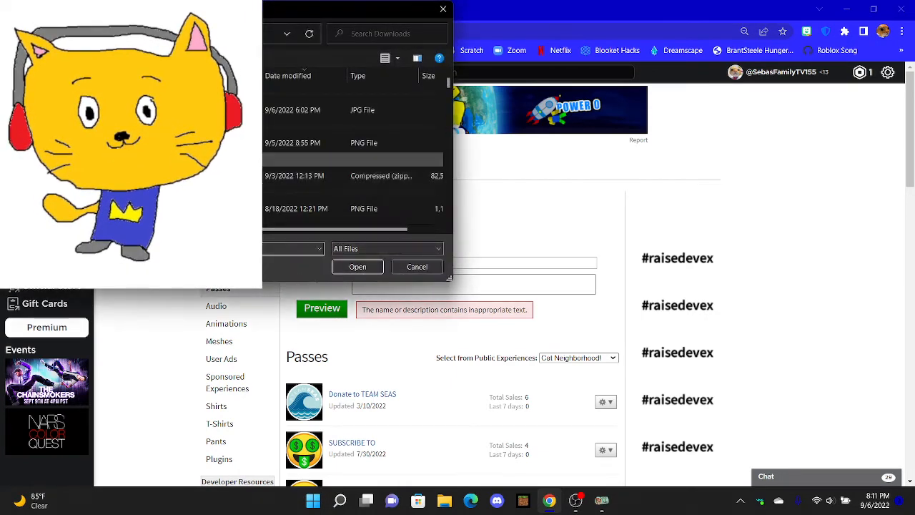
{"action": "left_click", "coordinate": [417, 266]}
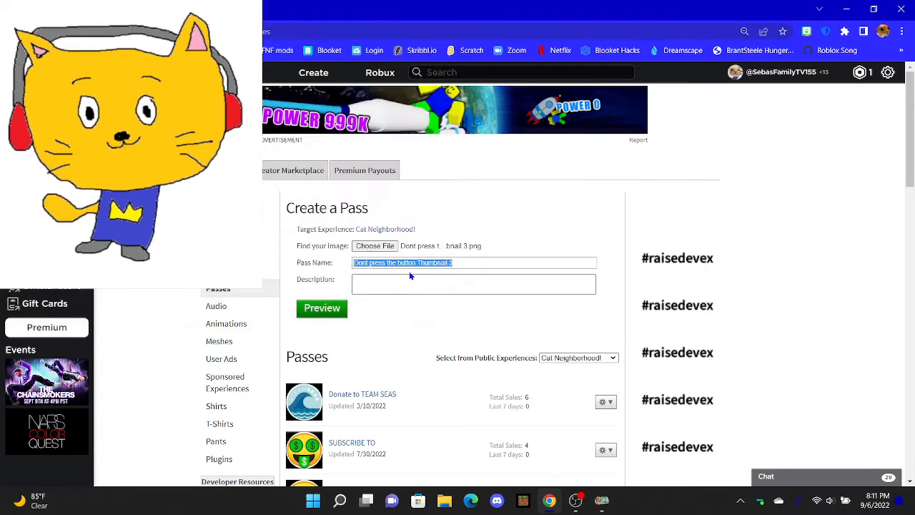
{"action": "left_click", "coordinate": [322, 308]}
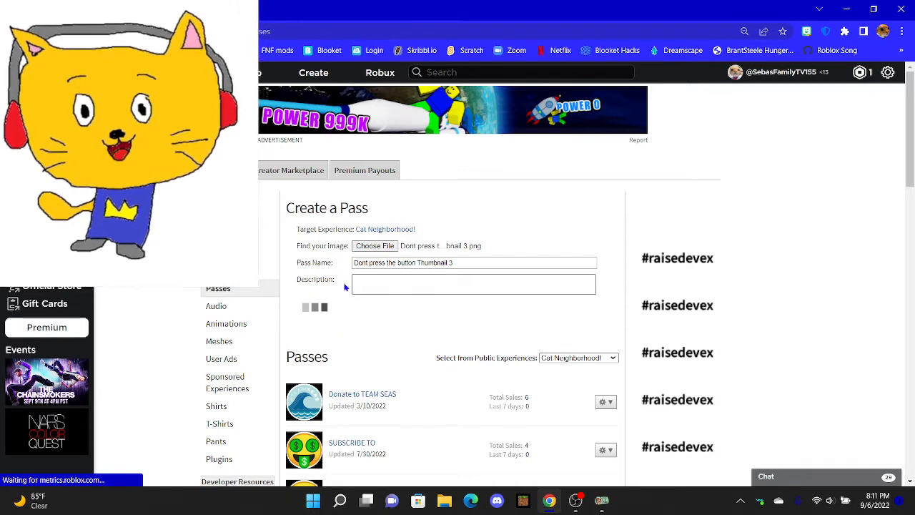
{"action": "left_click", "coordinate": [375, 246]}
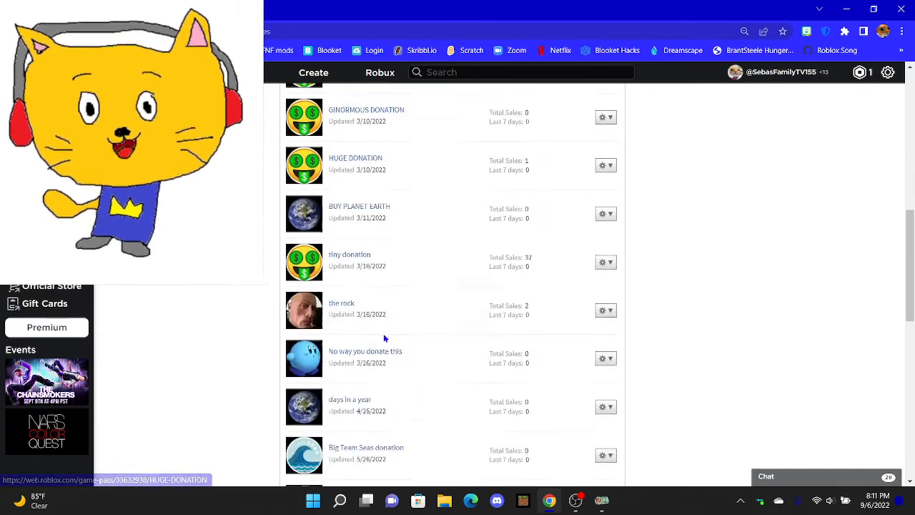
Find the new pass at the bottom of the Passes list and open Configure.
{"action": "scroll", "scroll_direction": "down", "scroll_amount": 3}
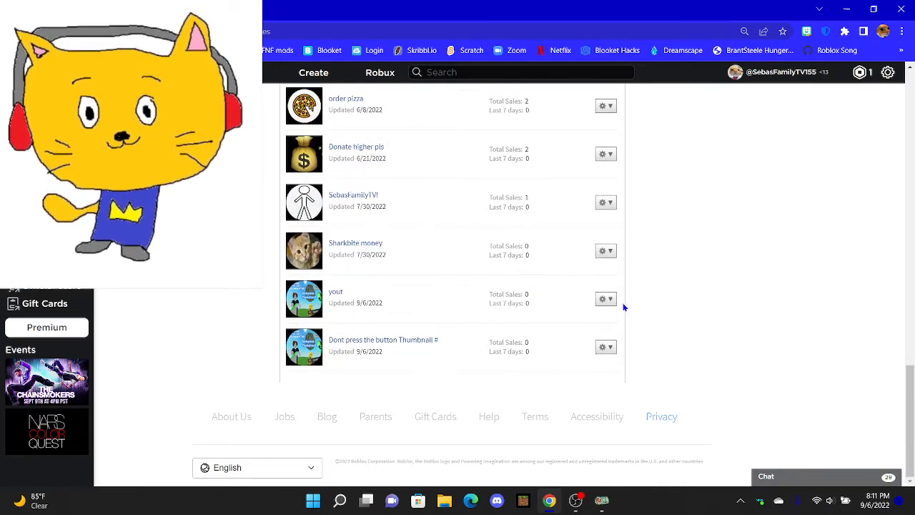
{"action": "left_click", "coordinate": [605, 346]}
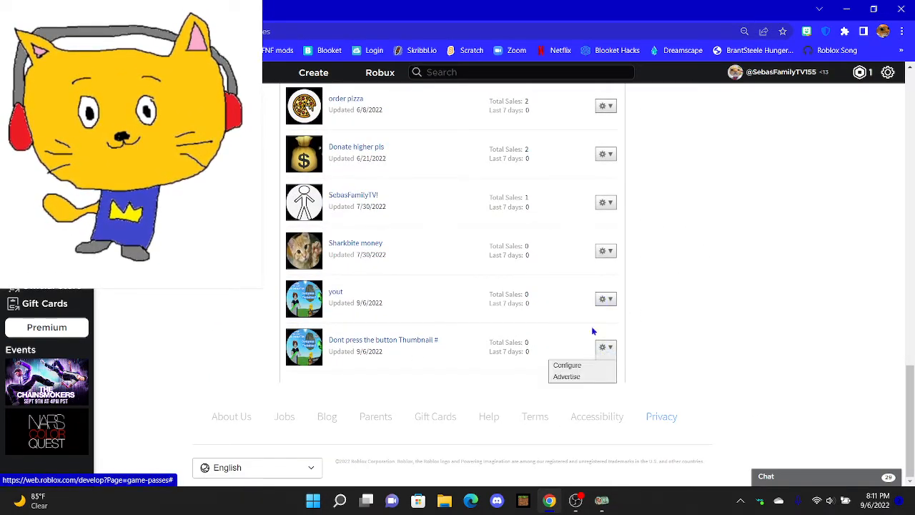
{"action": "left_click", "coordinate": [566, 365]}
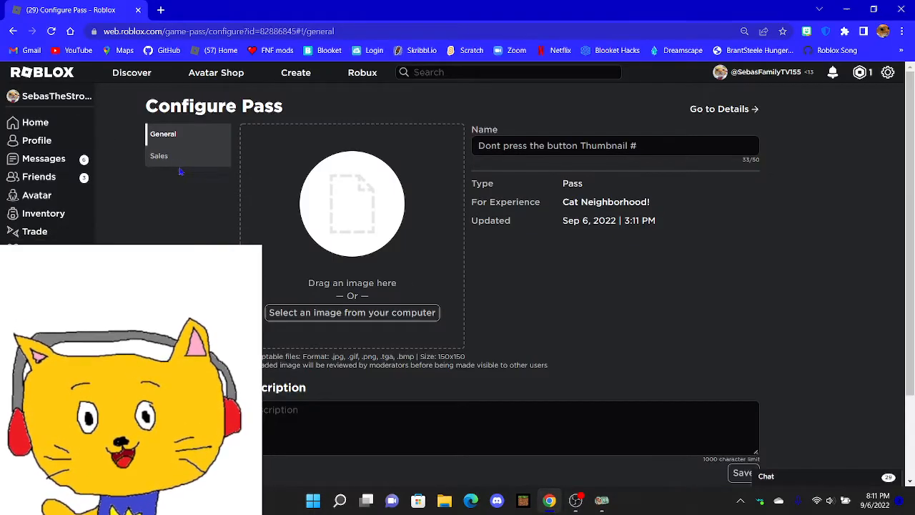
Put the pass on sale in Sales settings with a price of 45 Robux and save.
{"action": "left_click", "coordinate": [158, 156]}
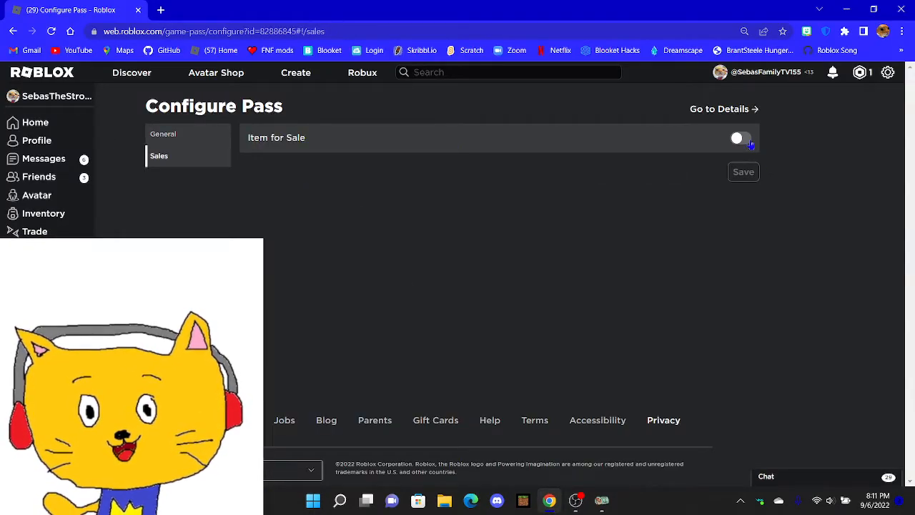
{"action": "left_click", "coordinate": [741, 138]}
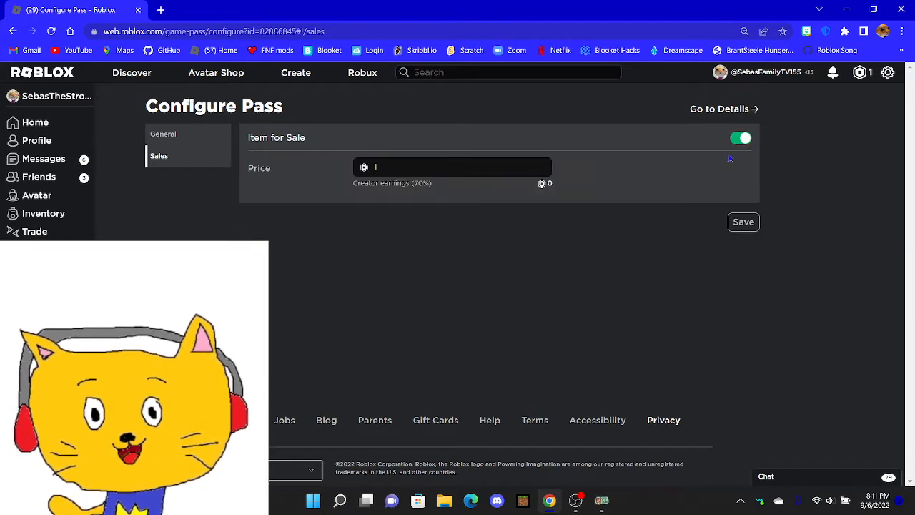
{"action": "left_click", "coordinate": [454, 167]}
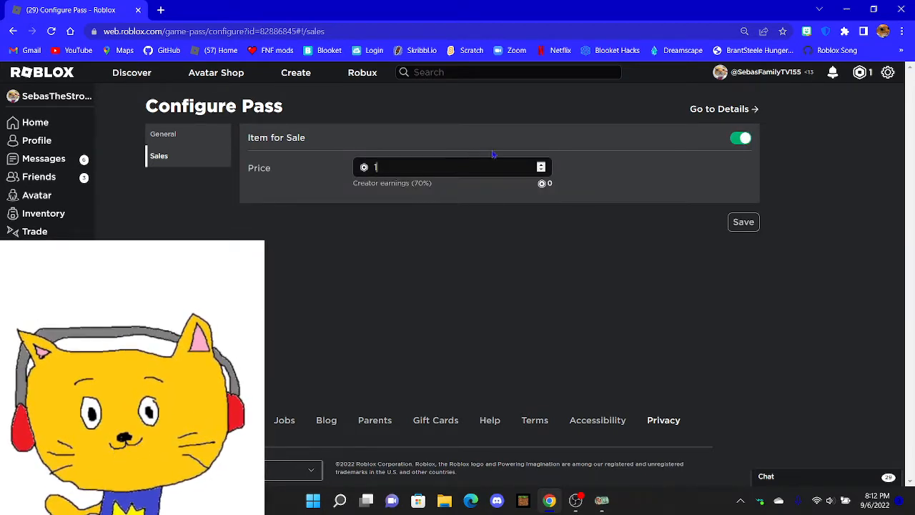
{"action": "left_click", "coordinate": [450, 166]}
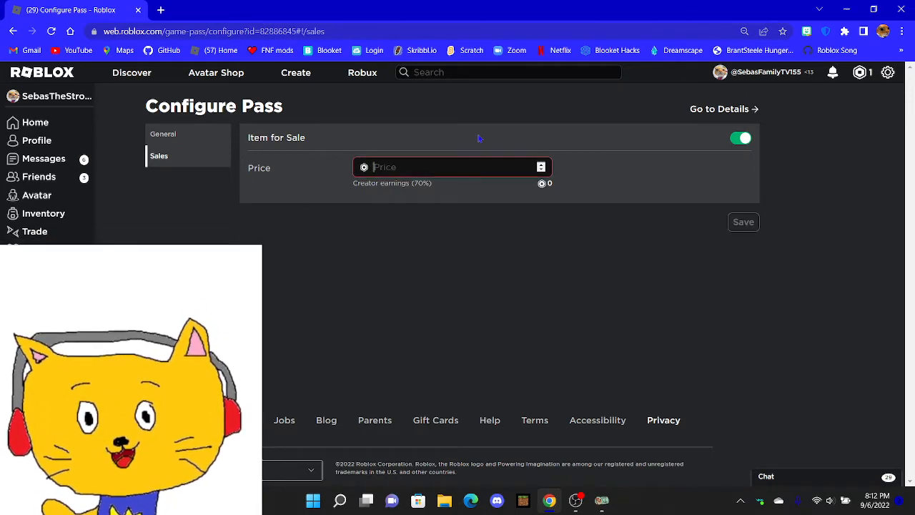
{"action": "type", "text": "45"}
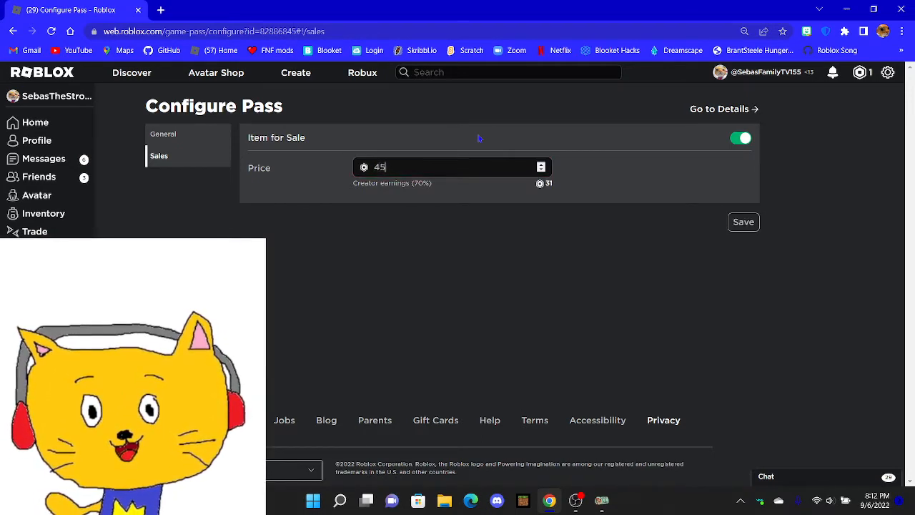
{"action": "left_click", "coordinate": [744, 222]}
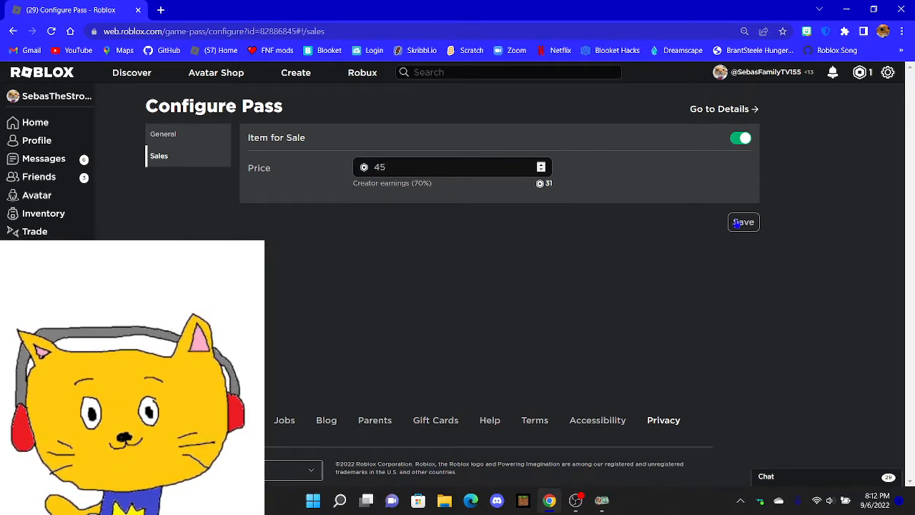
{"action": "left_click", "coordinate": [743, 222]}
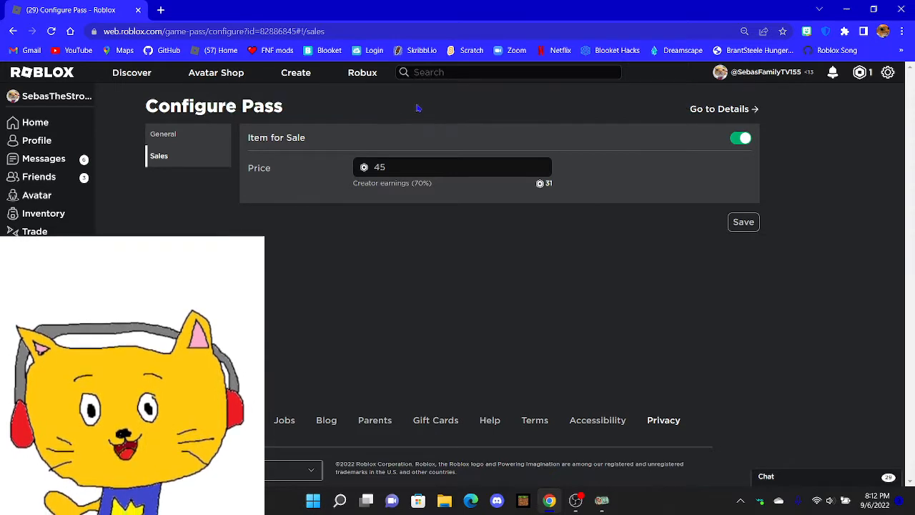
{"action": "left_click", "coordinate": [163, 134]}
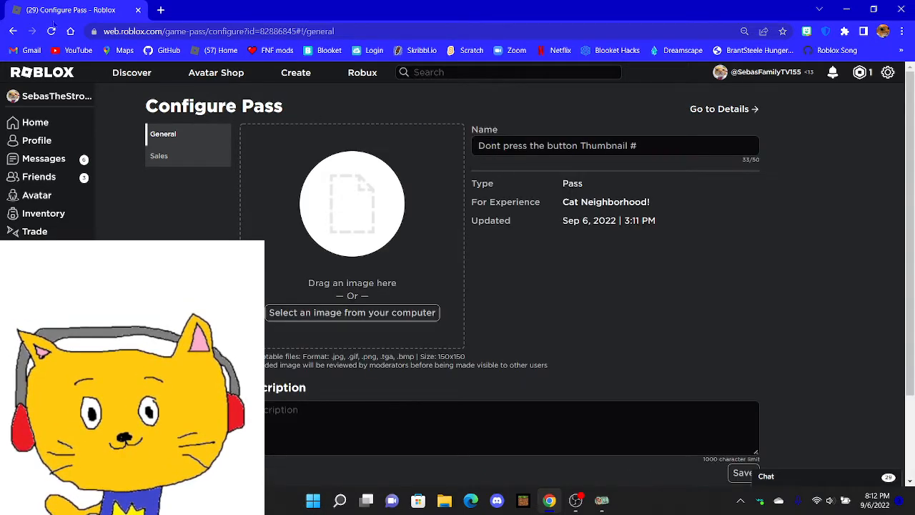
Return to Cat Neighborhood!'s passes and scroll down to the new Dont press the button pass.
{"action": "left_click", "coordinate": [159, 156]}
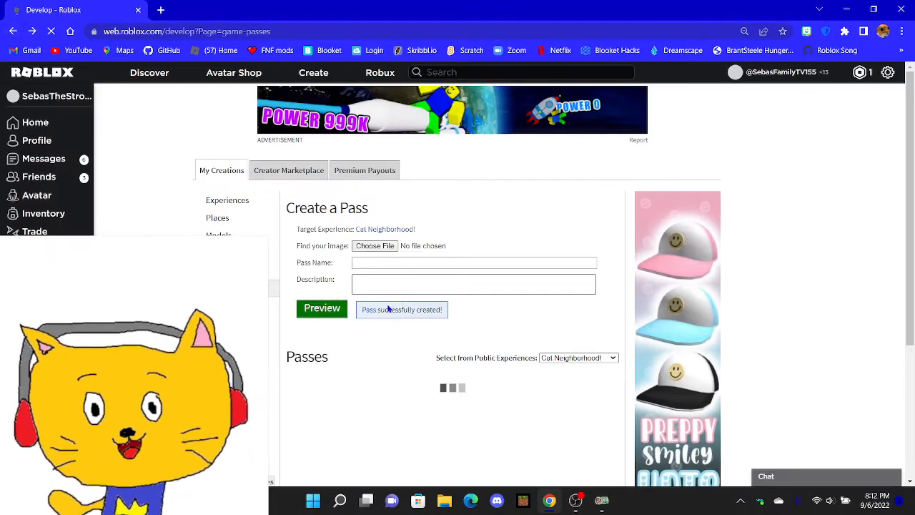
{"action": "scroll", "scroll_direction": "down", "scroll_amount": 3}
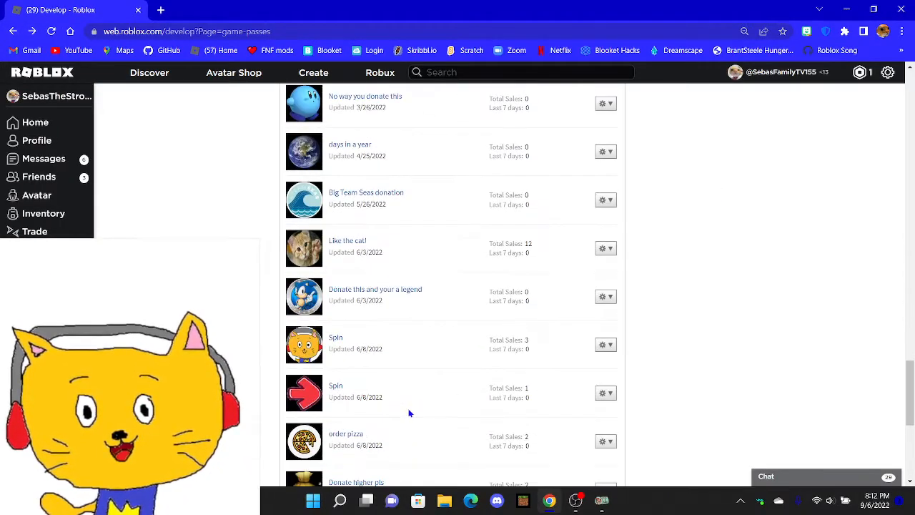
{"action": "scroll", "scroll_direction": "down", "scroll_amount": 3}
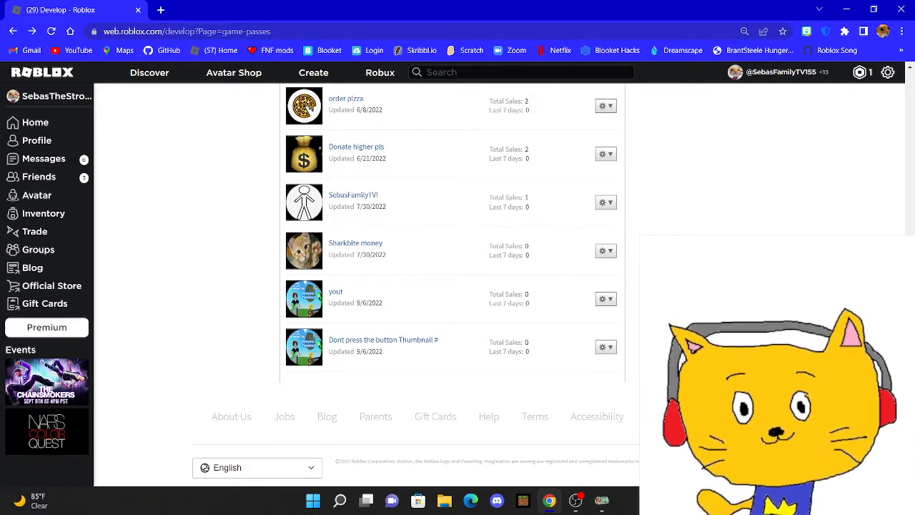
{"action": "mouse_move", "coordinate": [607, 329]}
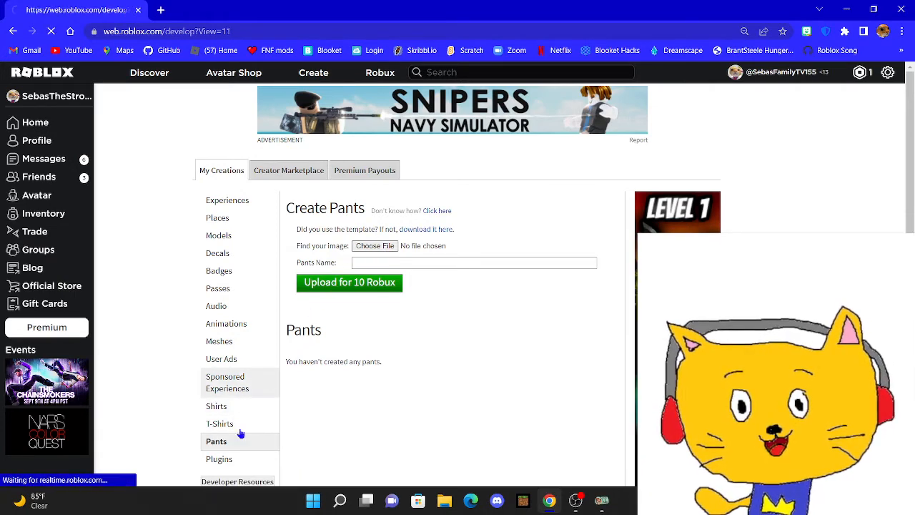
Browse the Shirts and T-Shirts creation pages, scrolling through existing T-shirts like CATS.
{"action": "left_click", "coordinate": [217, 405]}
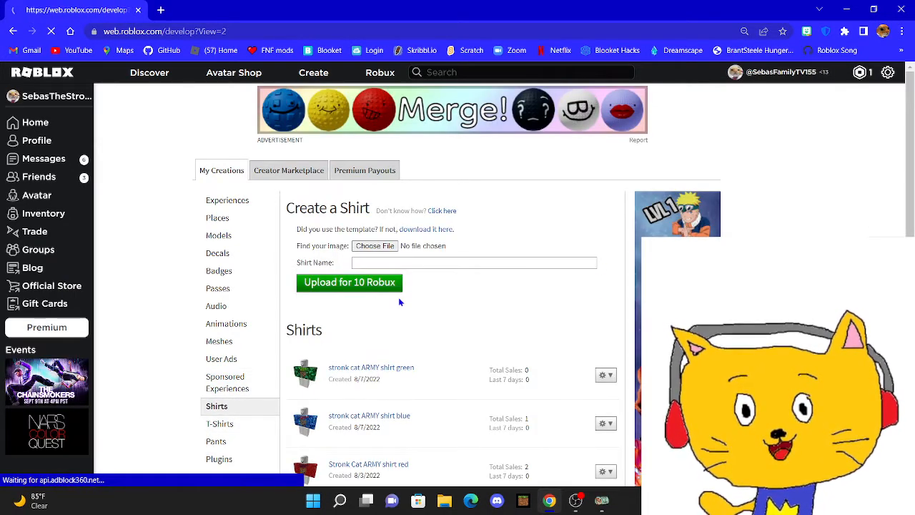
{"action": "left_click", "coordinate": [220, 423]}
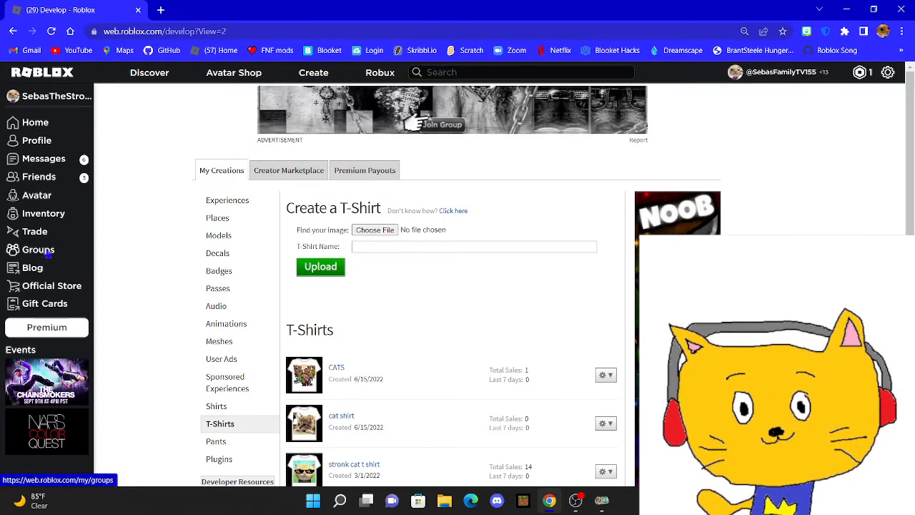
{"action": "scroll", "scroll_direction": "down", "scroll_amount": 3}
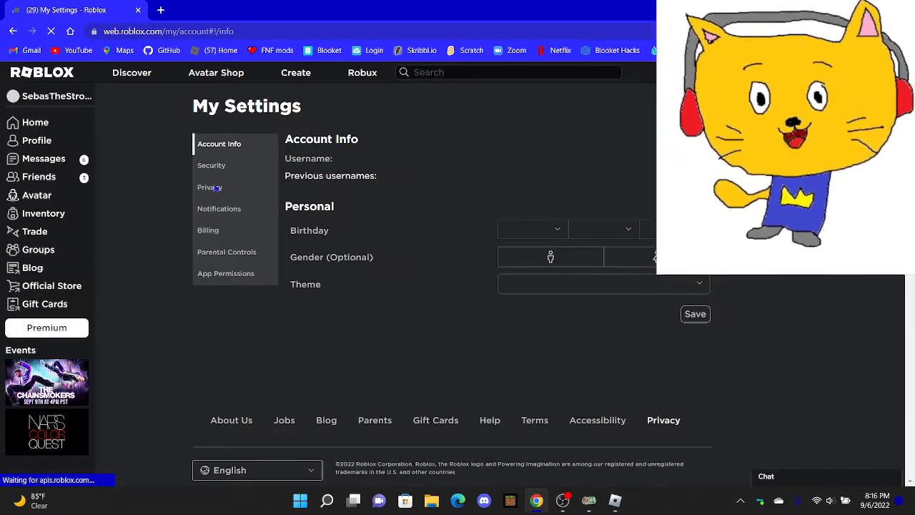
In Privacy settings, set 'Who can see my inventory?' to Everyone.
{"action": "left_click", "coordinate": [212, 165]}
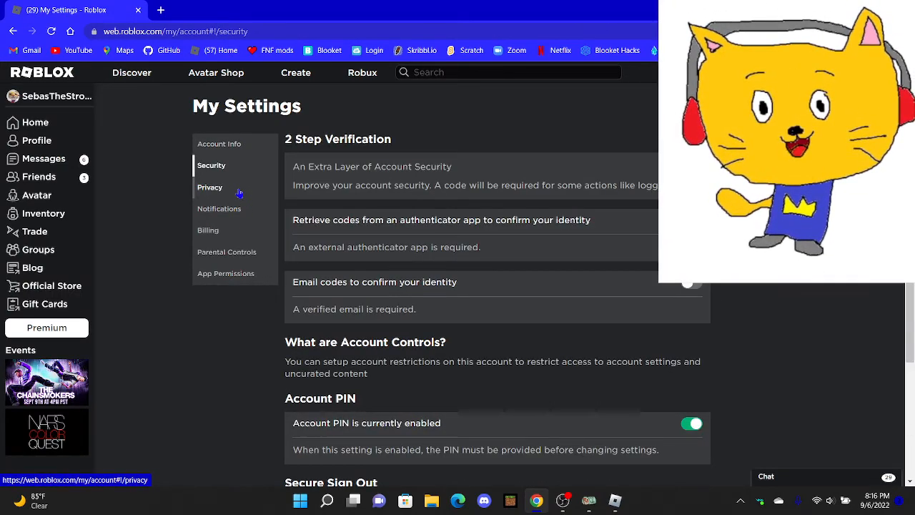
{"action": "left_click", "coordinate": [210, 186]}
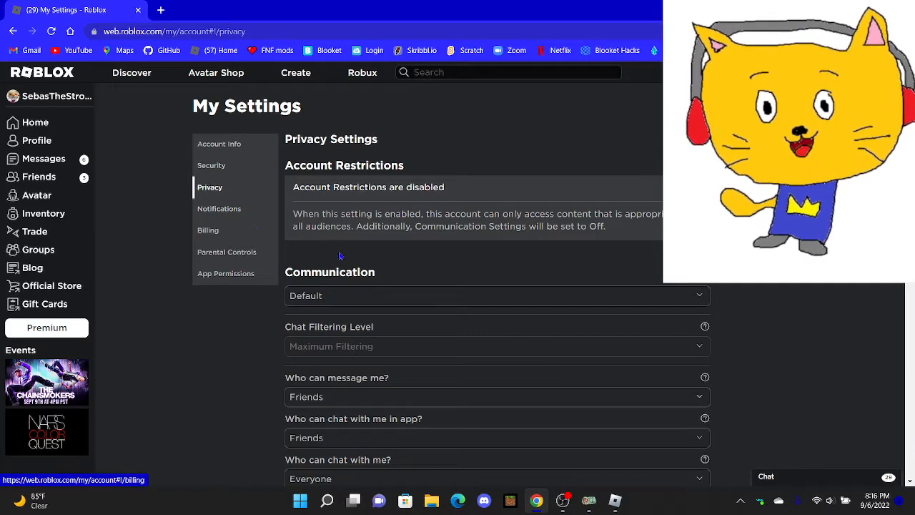
{"action": "scroll", "scroll_direction": "down", "scroll_amount": 3}
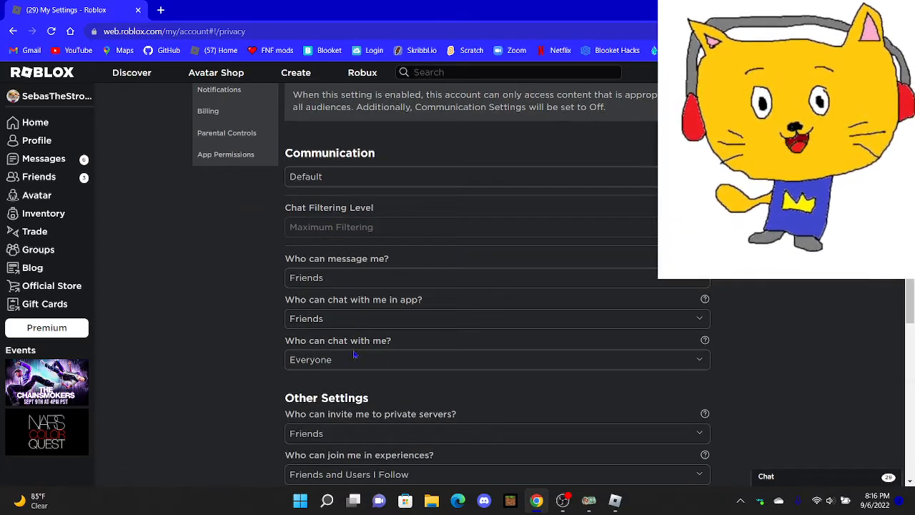
{"action": "scroll", "scroll_direction": "down", "scroll_amount": 3}
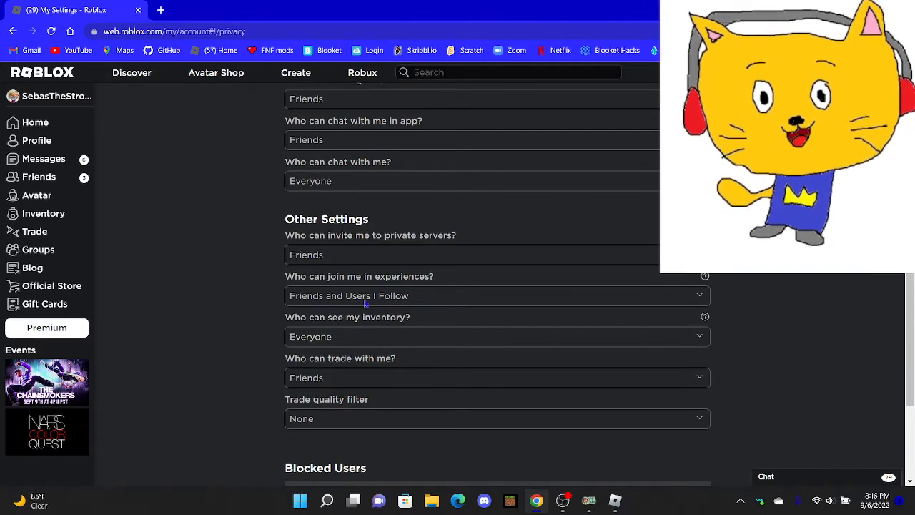
{"action": "scroll", "scroll_direction": "down", "scroll_amount": 3}
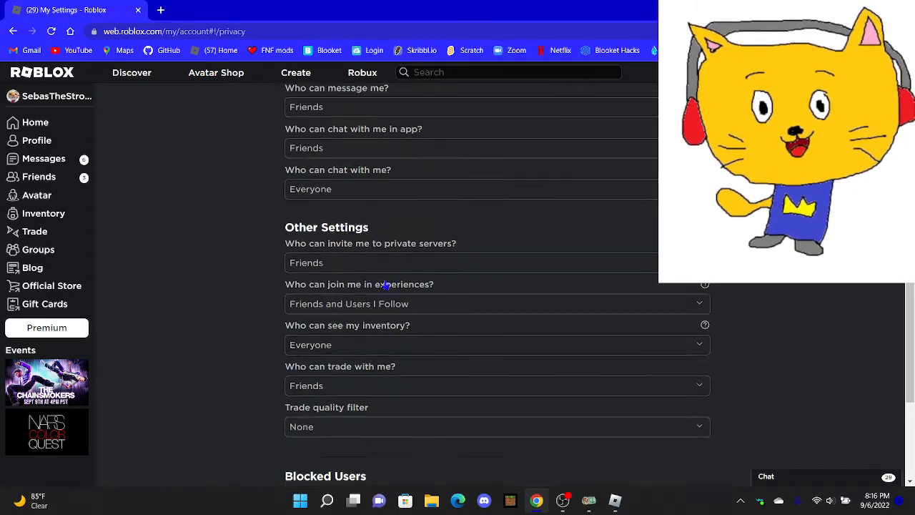
{"action": "scroll", "scroll_direction": "down", "scroll_amount": 3}
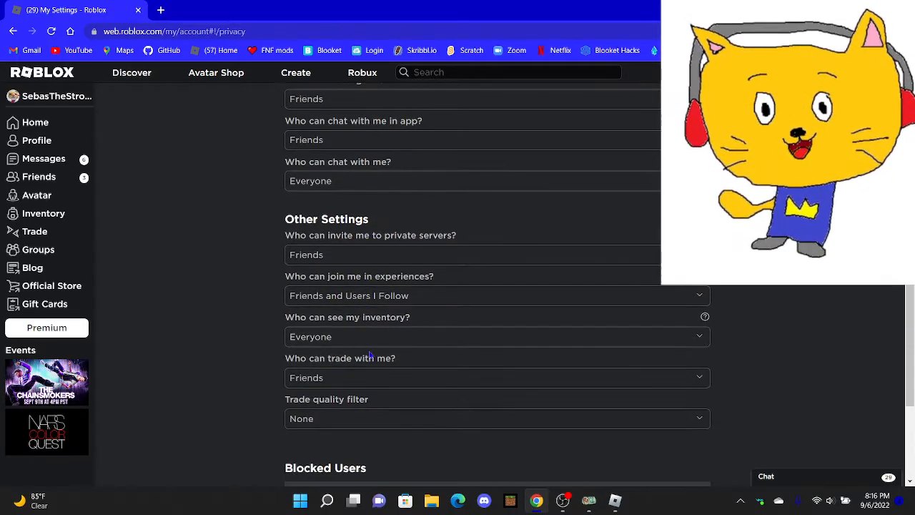
{"action": "left_click", "coordinate": [496, 336]}
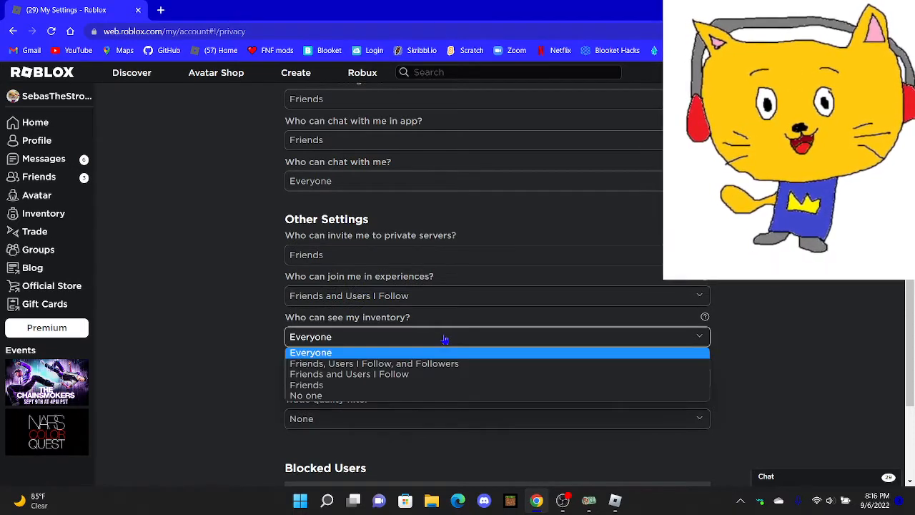
{"action": "left_click", "coordinate": [310, 352]}
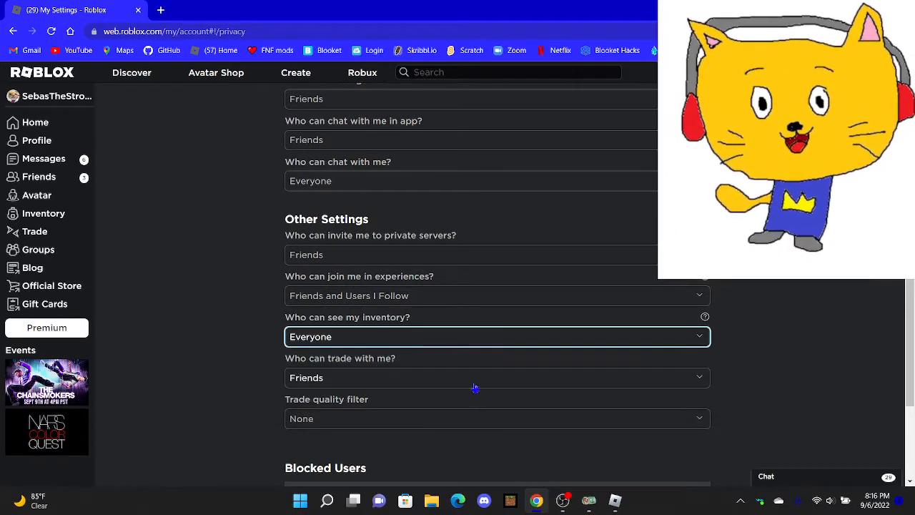